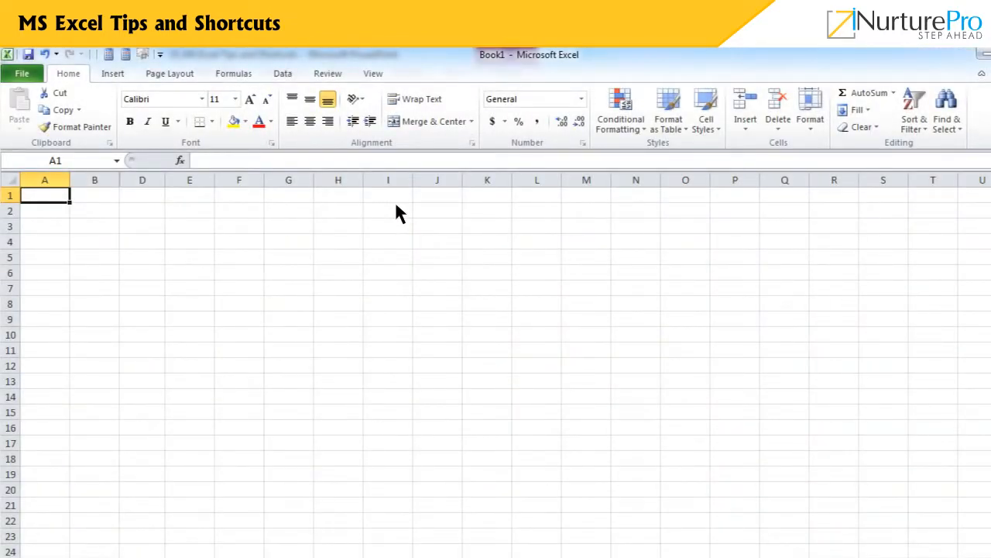
Paste the Name/Amount table, then add Calculator from Commands Not in the Ribbon to the Quick Access Toolbar.
key("ctrl+v")
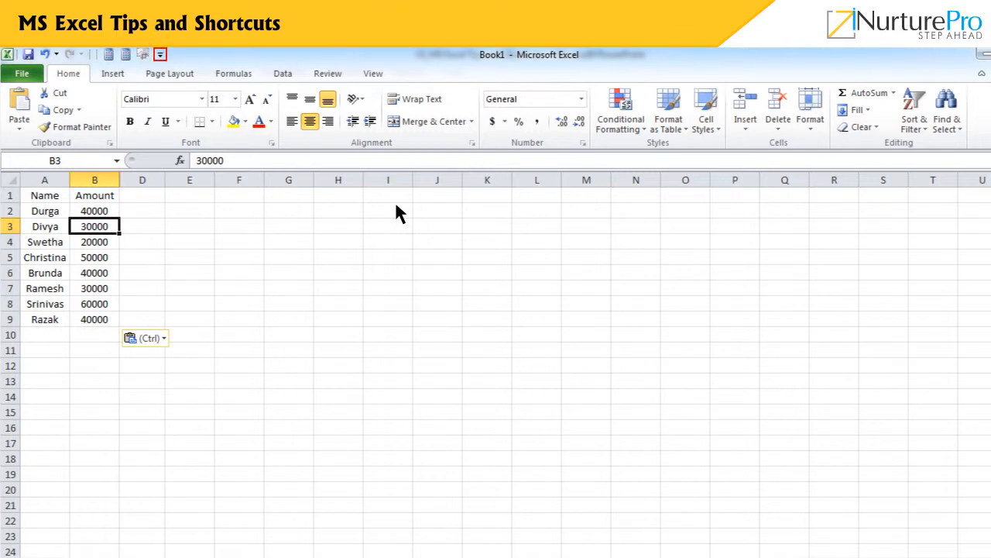
left_click(161, 53)
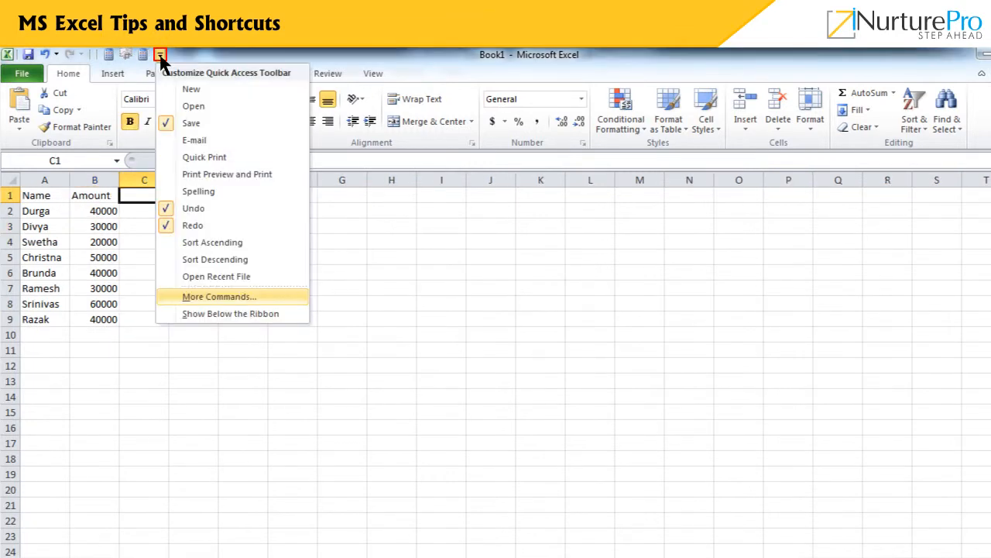
left_click(218, 296)
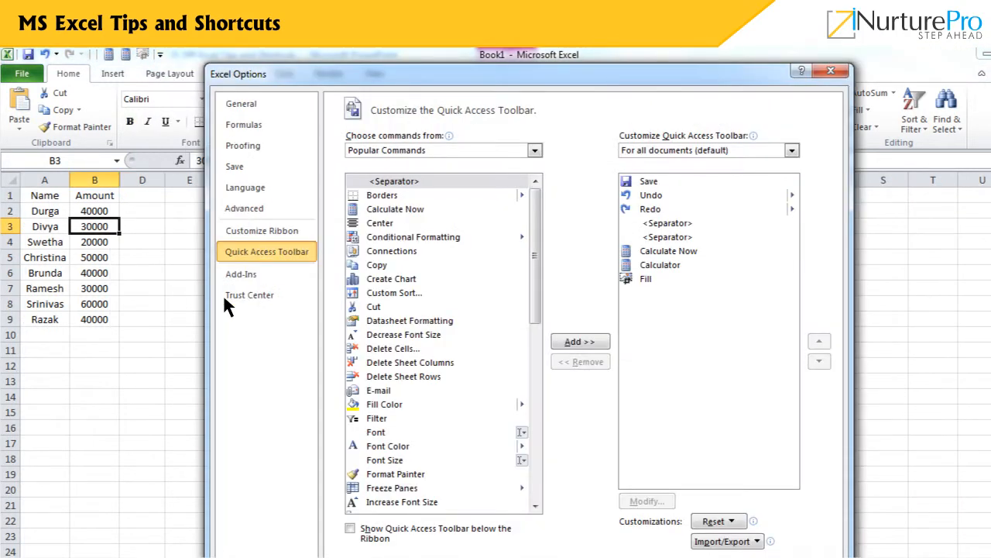
left_click(533, 151)
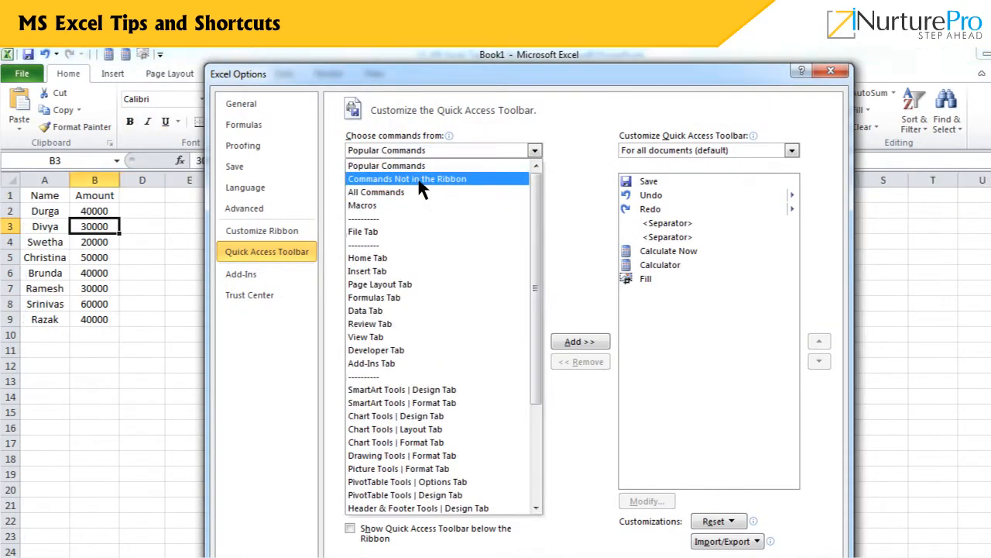
left_click(407, 178)
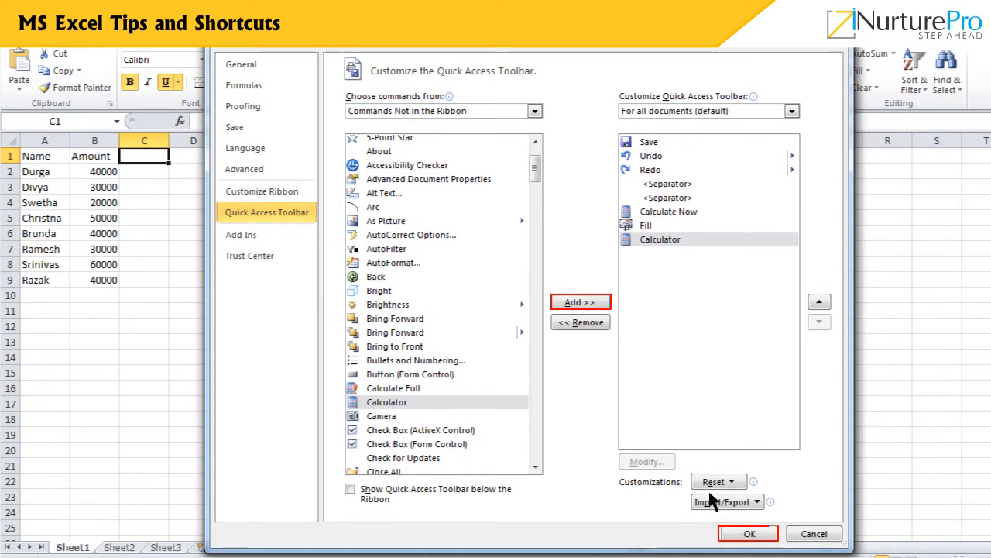
left_click(748, 533)
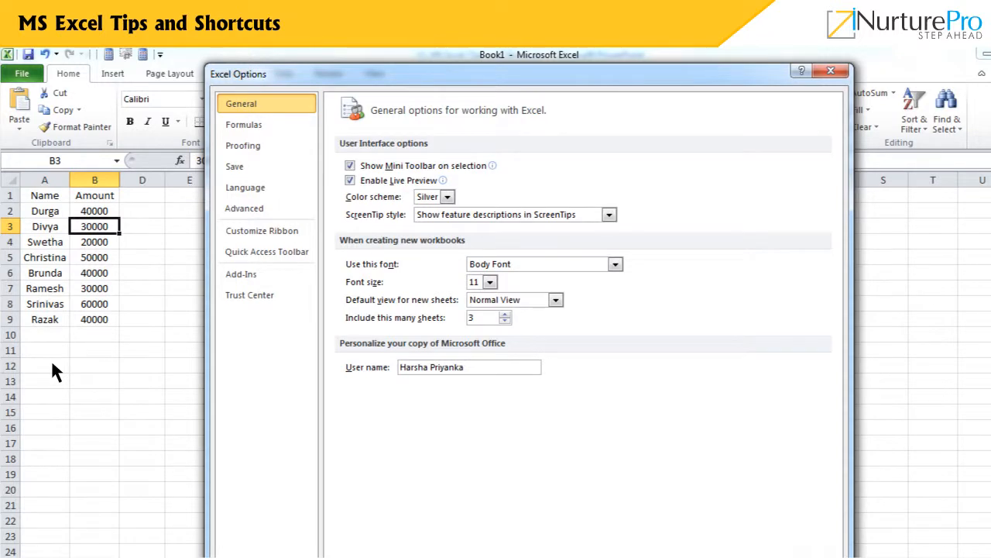
In Excel Options > Advanced, change the move-selection direction after Enter and confirm.
left_click(245, 208)
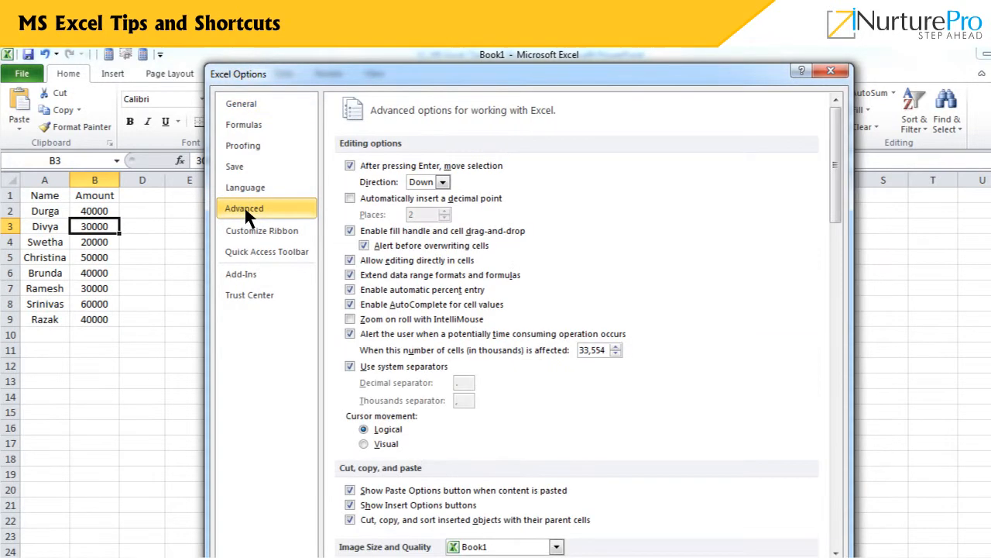
left_click(443, 182)
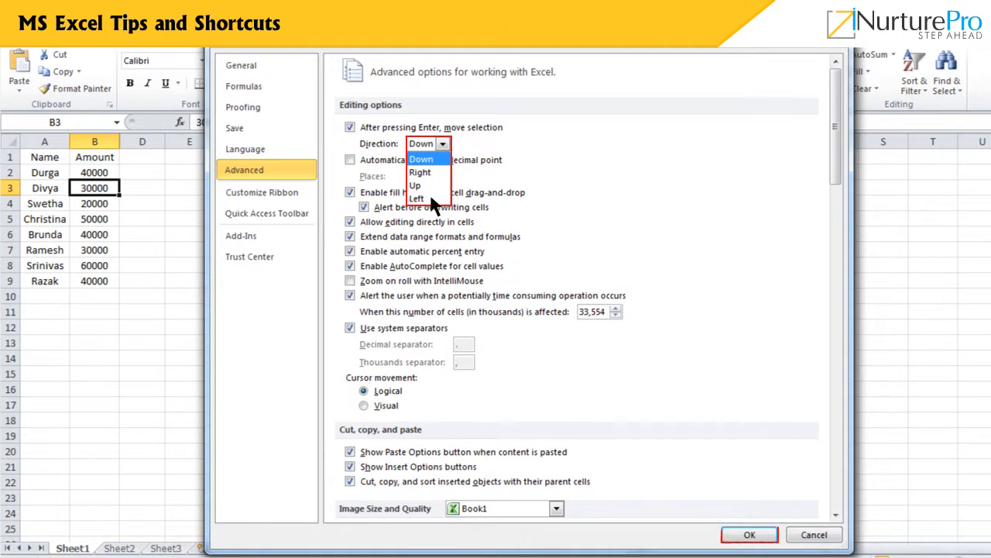
left_click(748, 534)
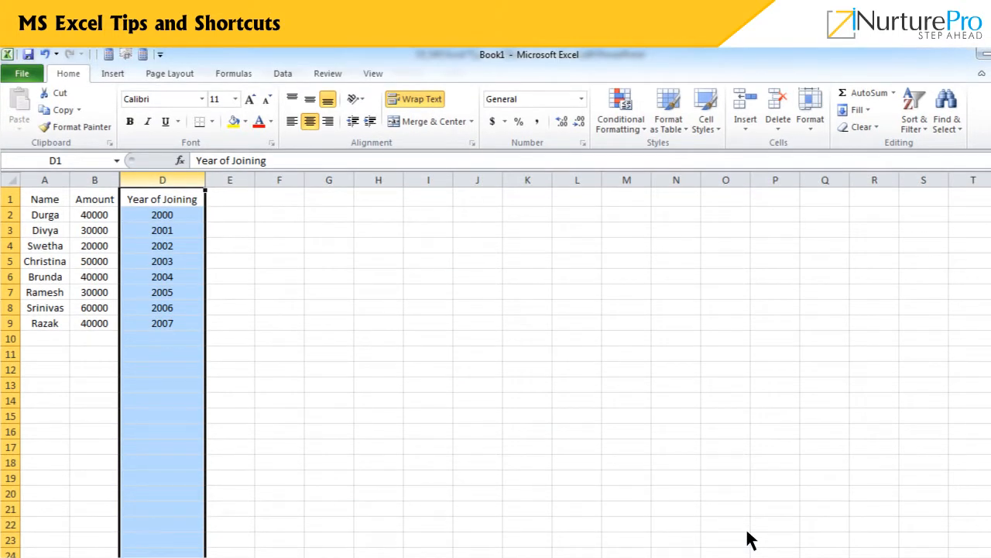
Select rows 4–6 (Swetha through Brunda) and insert three blank rows above Swetha.
right_click(186, 210)
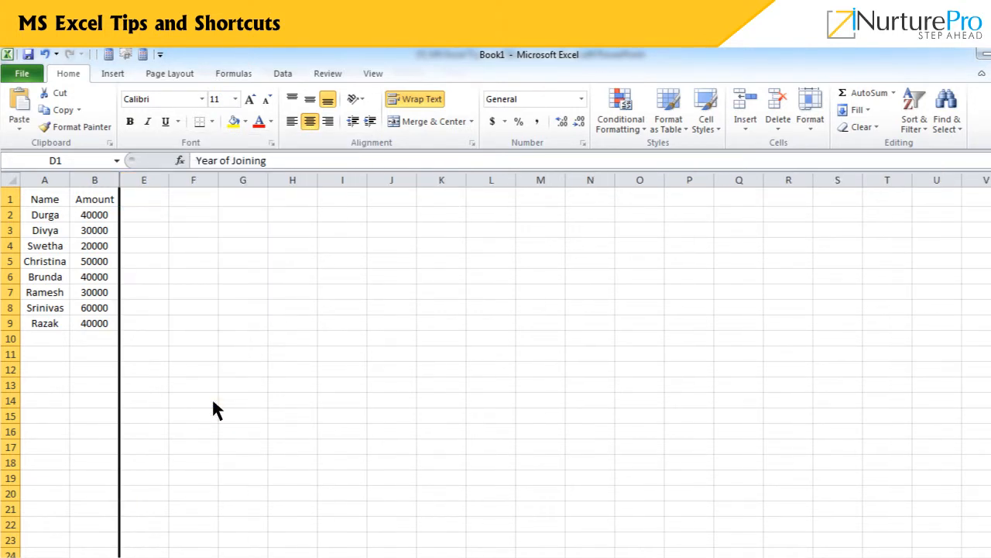
left_click(143, 229)
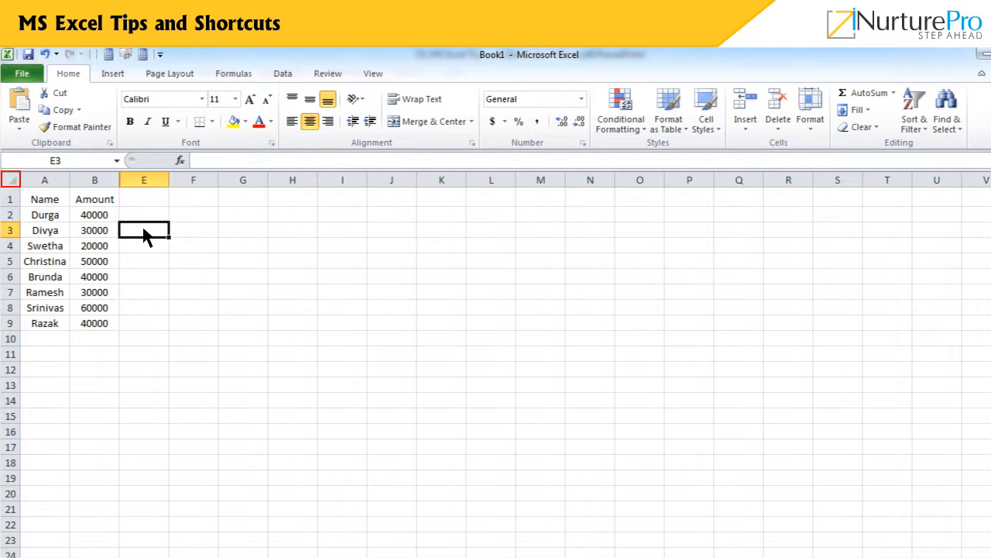
left_click(10, 180)
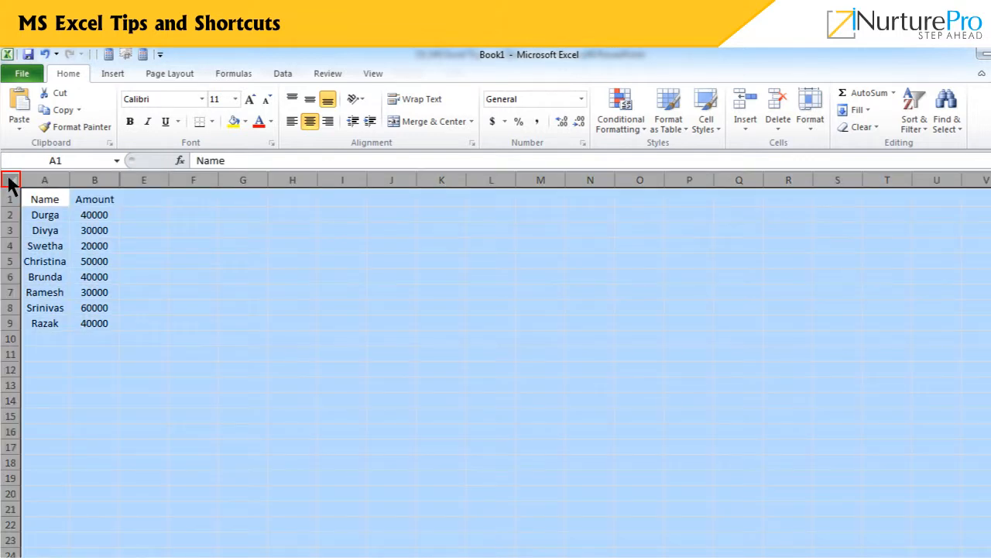
left_click(43, 198)
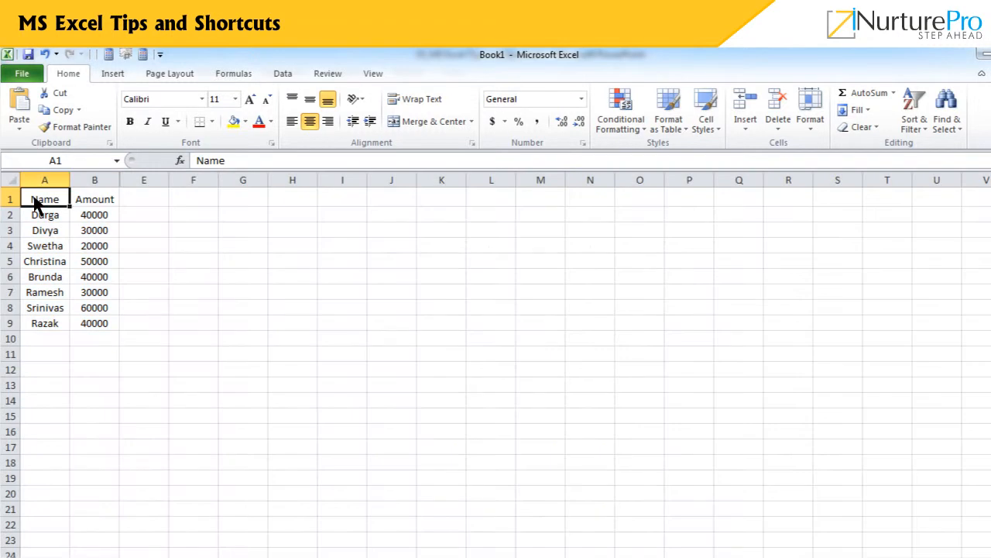
left_click_drag(43, 244, 43, 276)
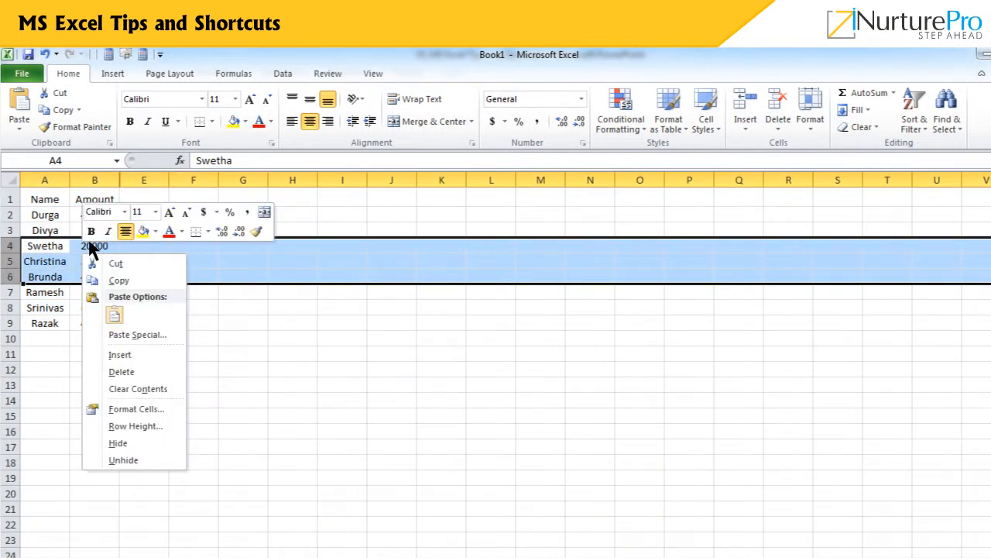
left_click(119, 353)
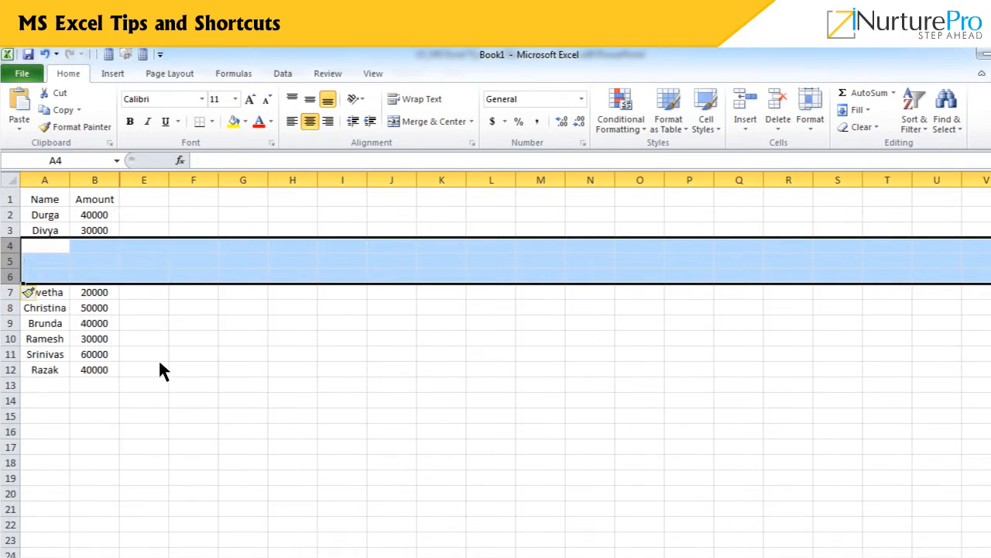
Select column B and insert a blank column before Amount.
left_click(192, 245)
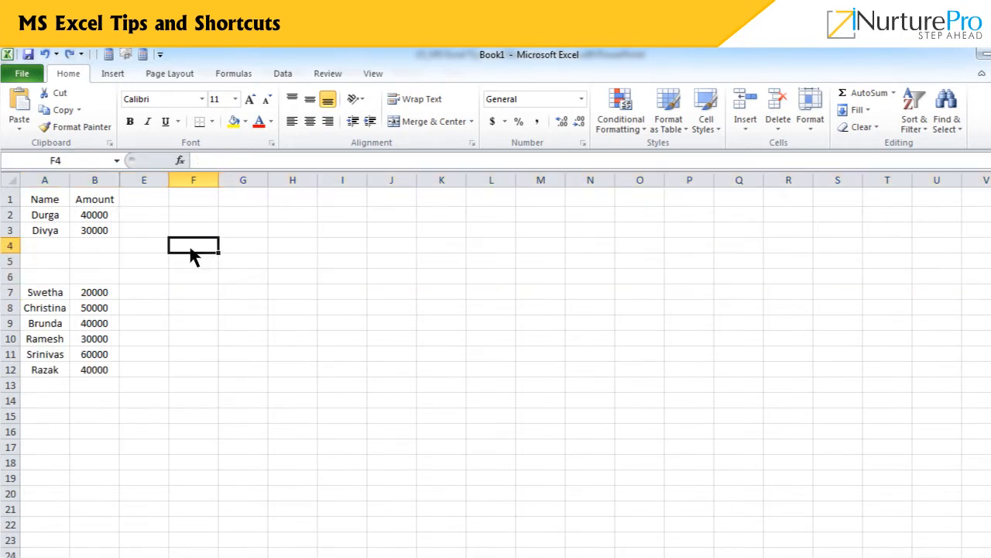
left_click(95, 179)
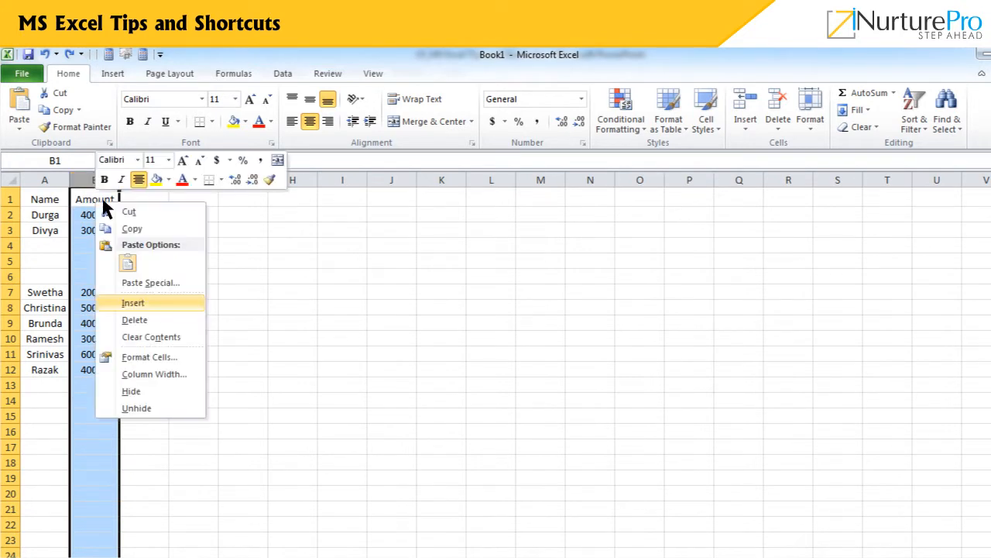
left_click(133, 302)
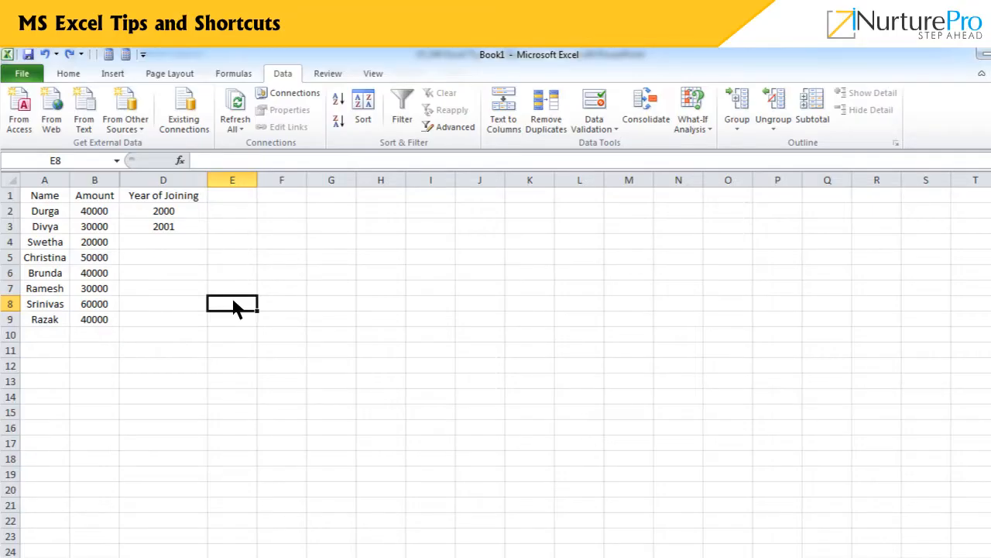
Fill the Amount column as a linear series stepping by 1000 from 2000 to 5000.
left_click(163, 211)
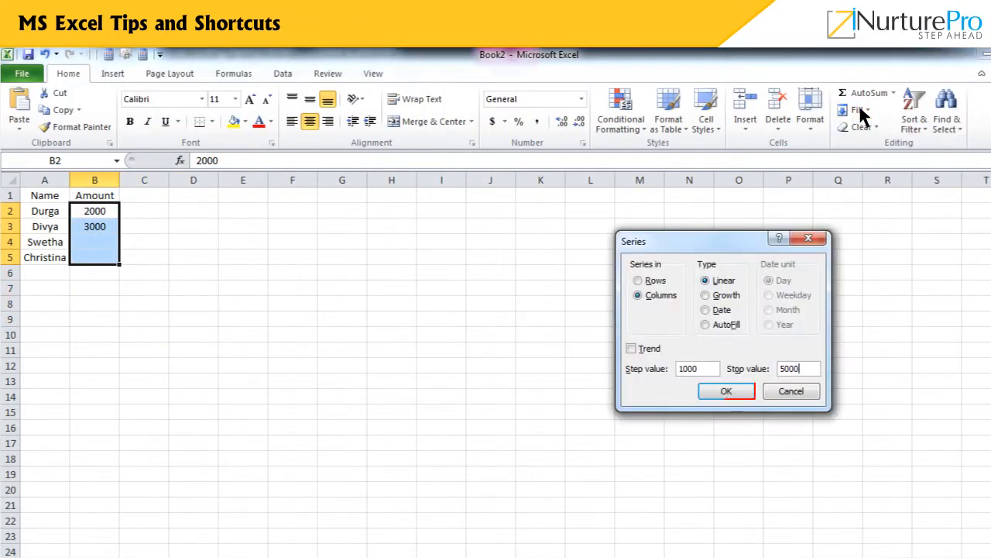
mouse_move(725, 391)
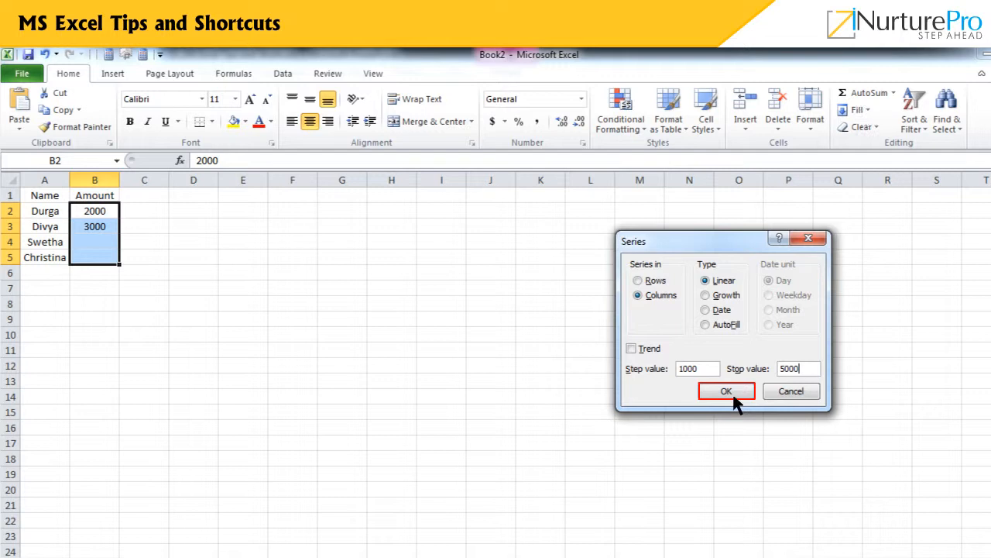
left_click(725, 390)
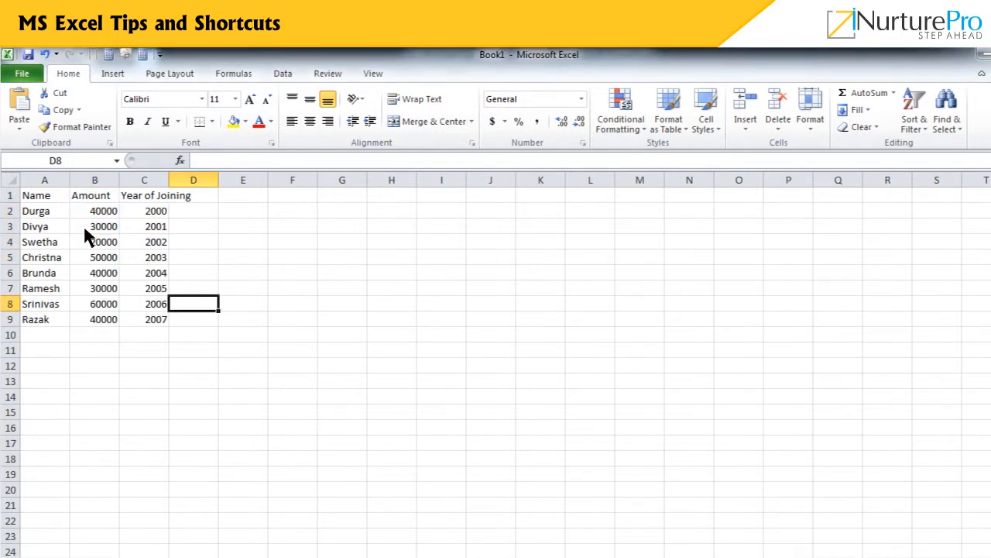
Browse the Amount column's number format categories and the Home Format menu.
right_click(95, 211)
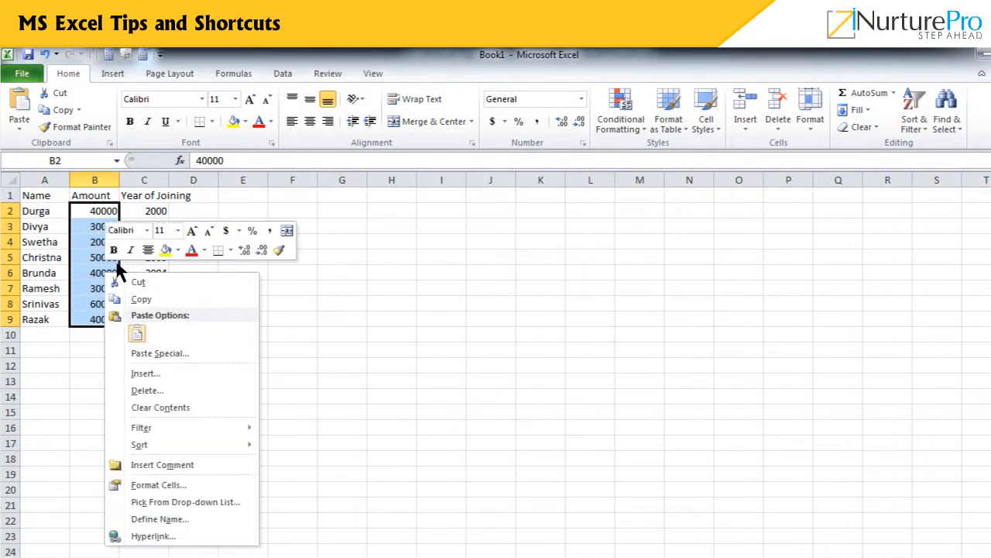
left_click(158, 484)
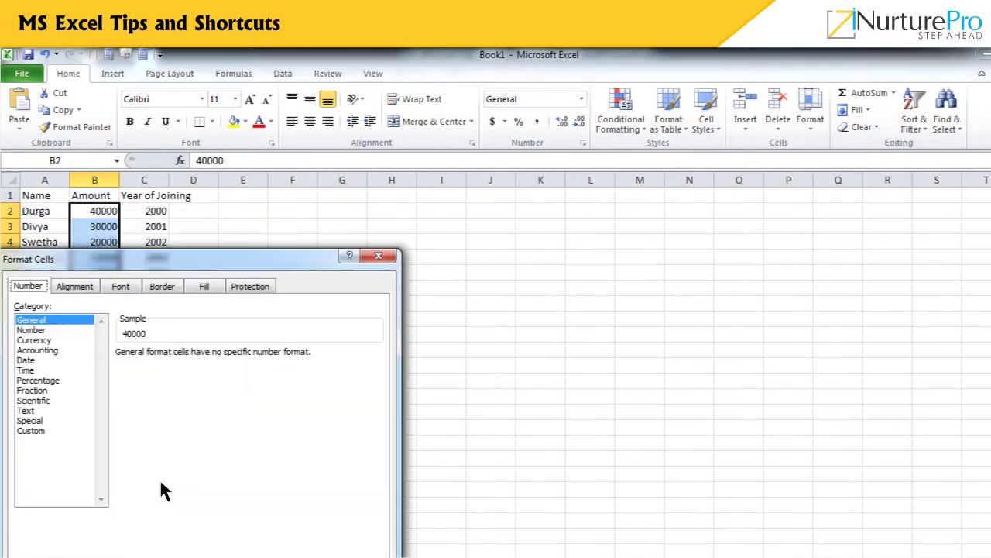
left_click(31, 328)
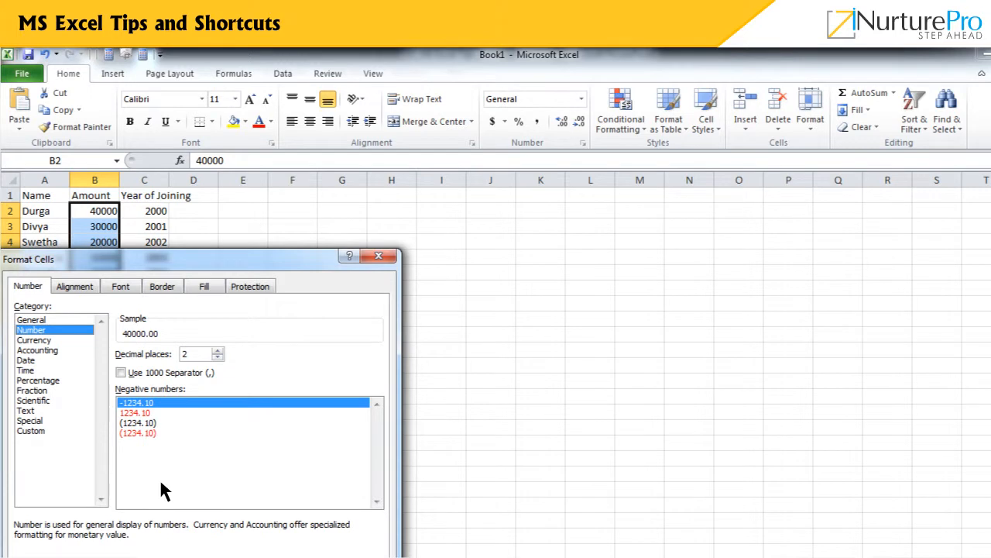
left_click(810, 109)
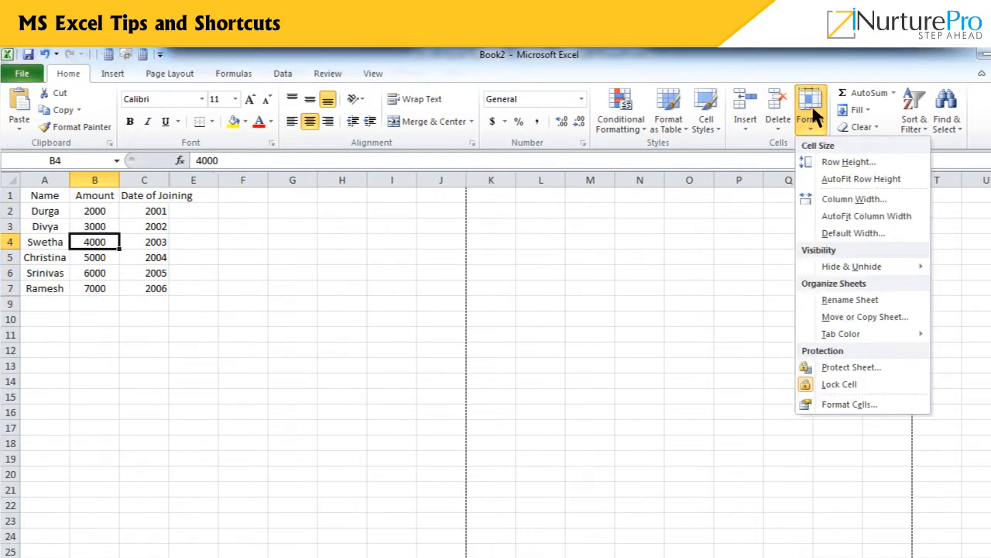
Format B4 as General so Swetha's amount shows 4000 instead of a time.
left_click(849, 403)
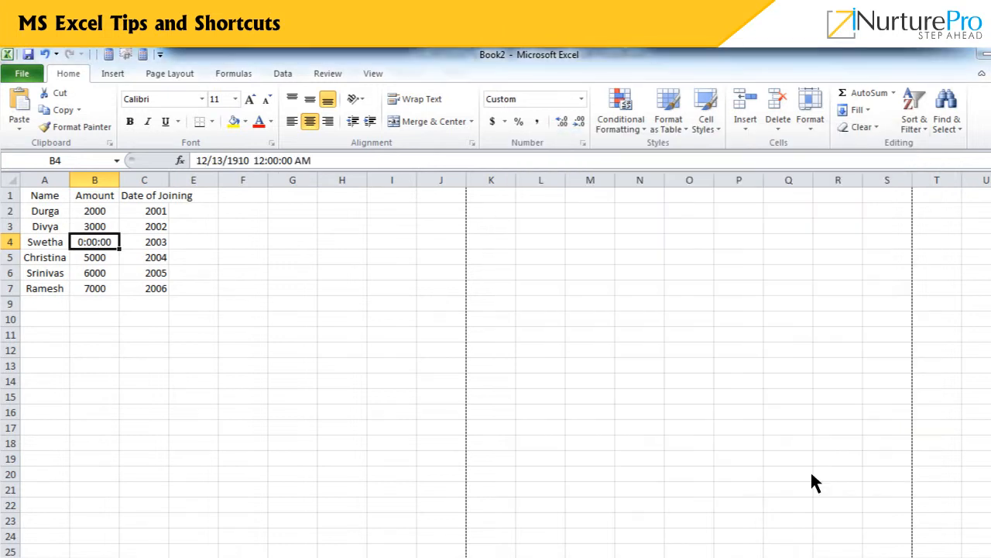
key("Ctrl+1")
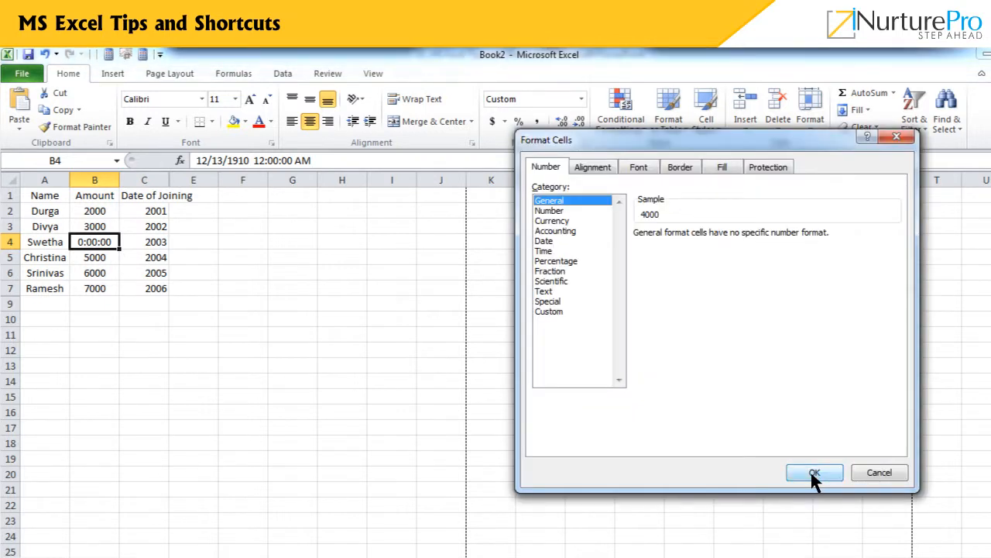
left_click(815, 472)
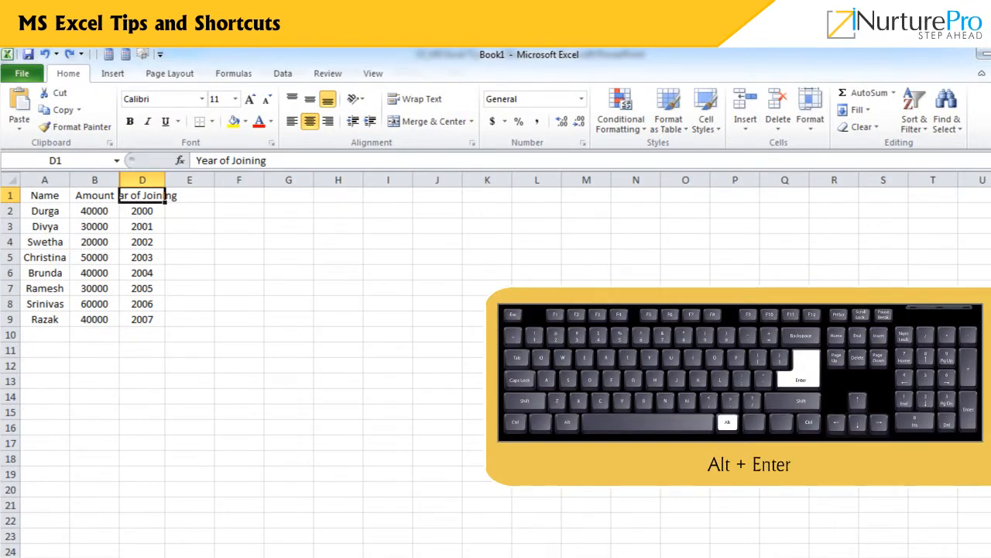
Wrap the heading with Alt+Enter, then toggle bold, italic, underline and strikethrough on Date of Joining.
key("alt+enter")
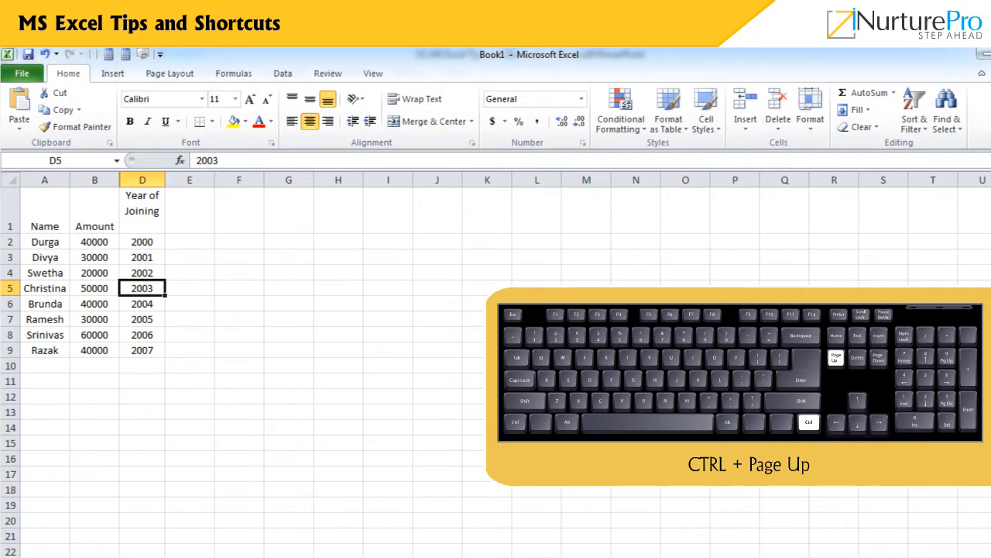
key("Alt+Tab")
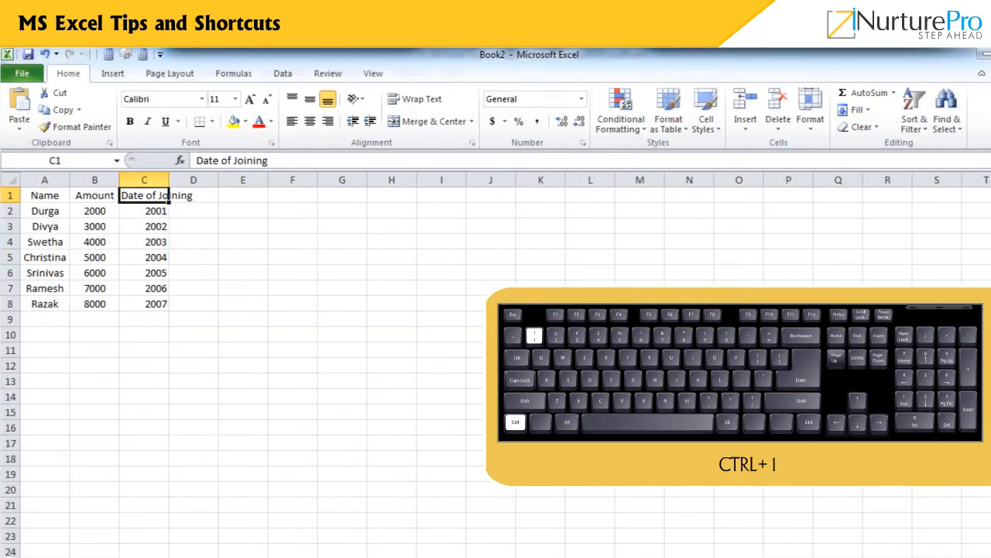
key("ctrl+1")
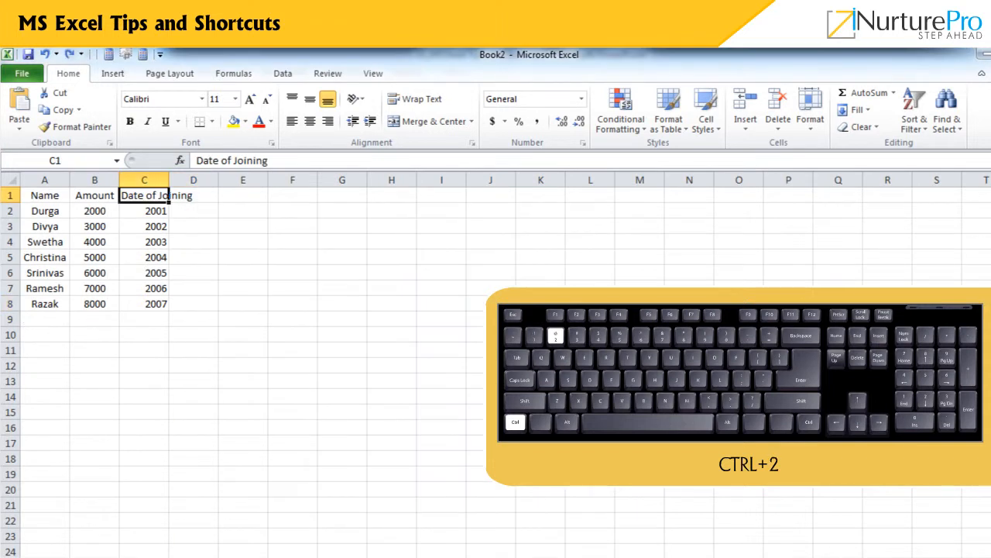
key("ctrl+2")
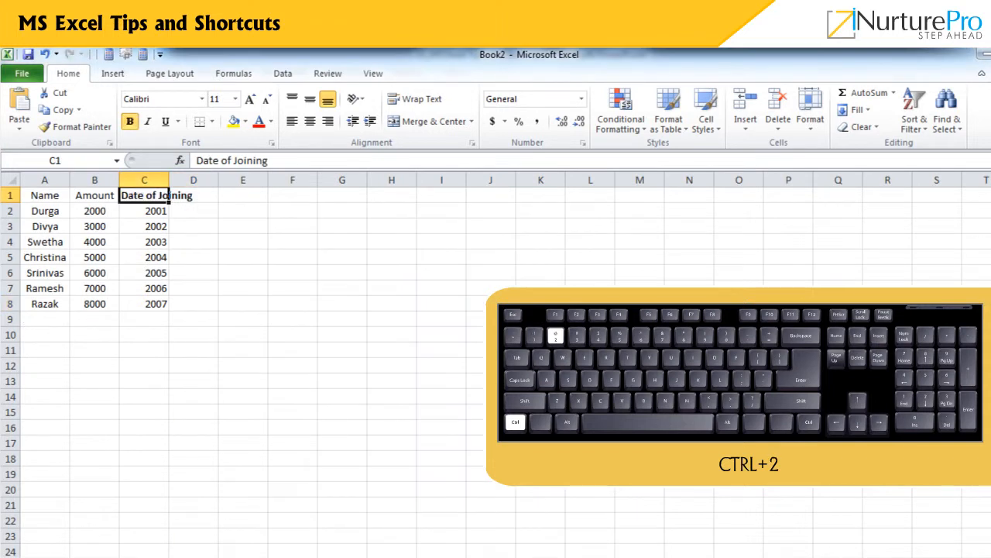
key("ctrl+3")
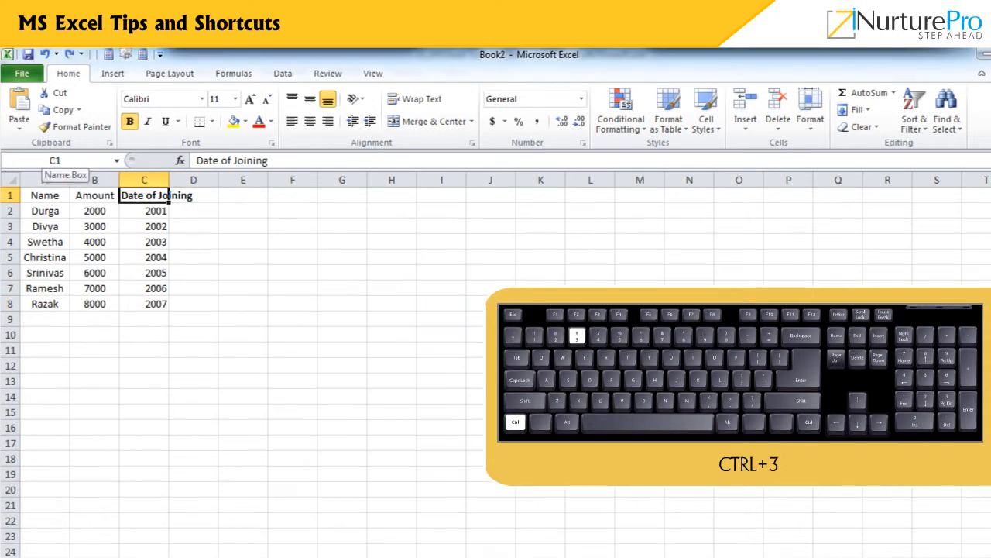
key("ctrl+3")
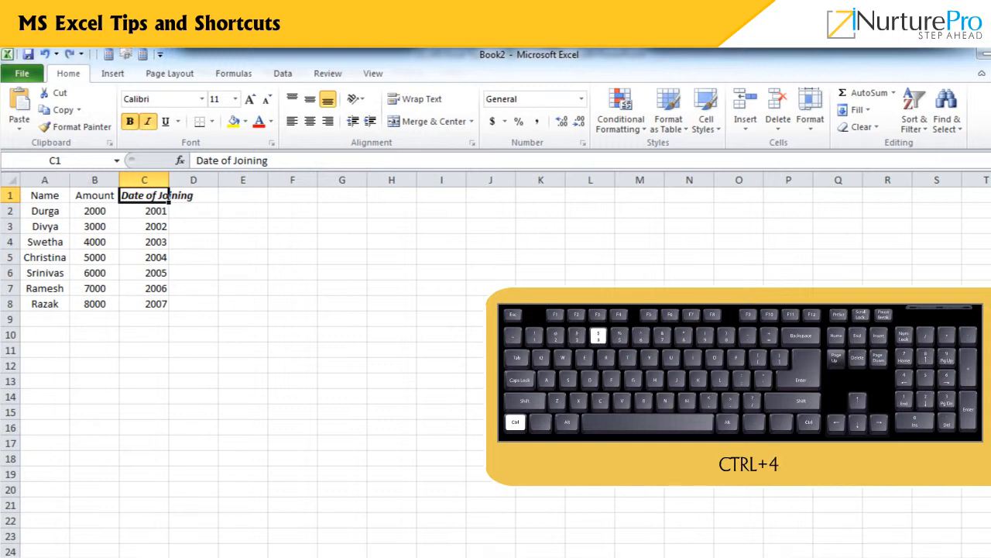
key("ctrl+4")
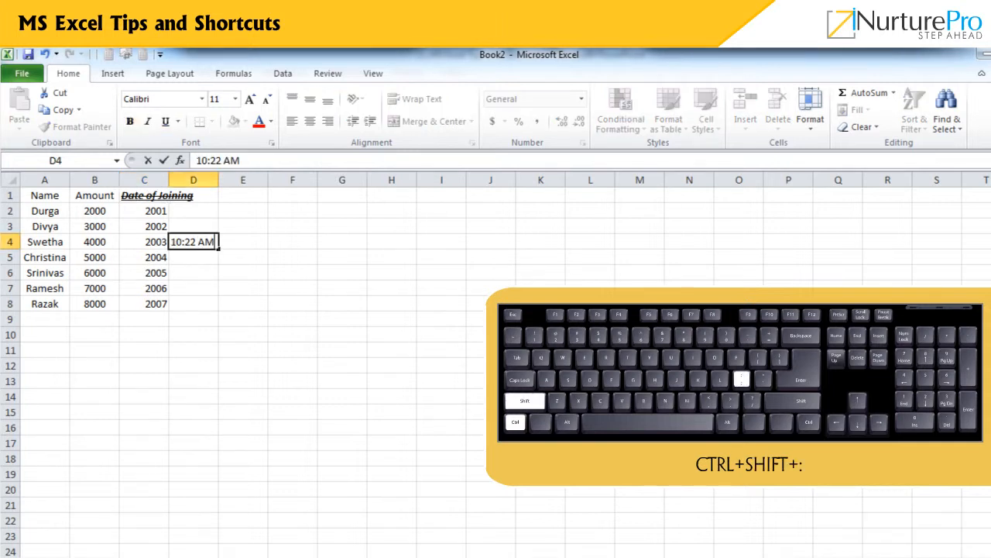
Hide Razak's row with Ctrl+9, hide the 10:22 AM column with Ctrl+0, and preview printing.
left_click(43, 302)
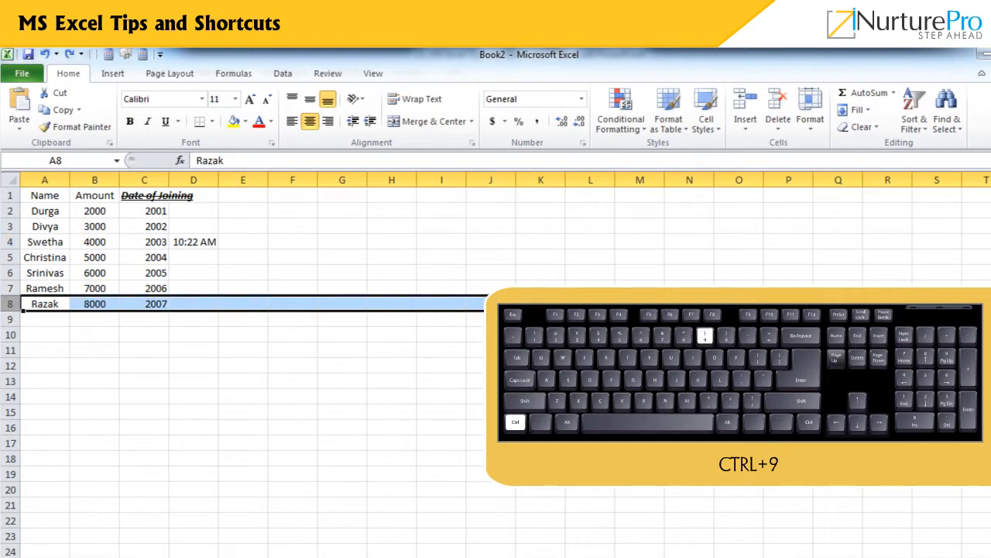
key("ctrl+9")
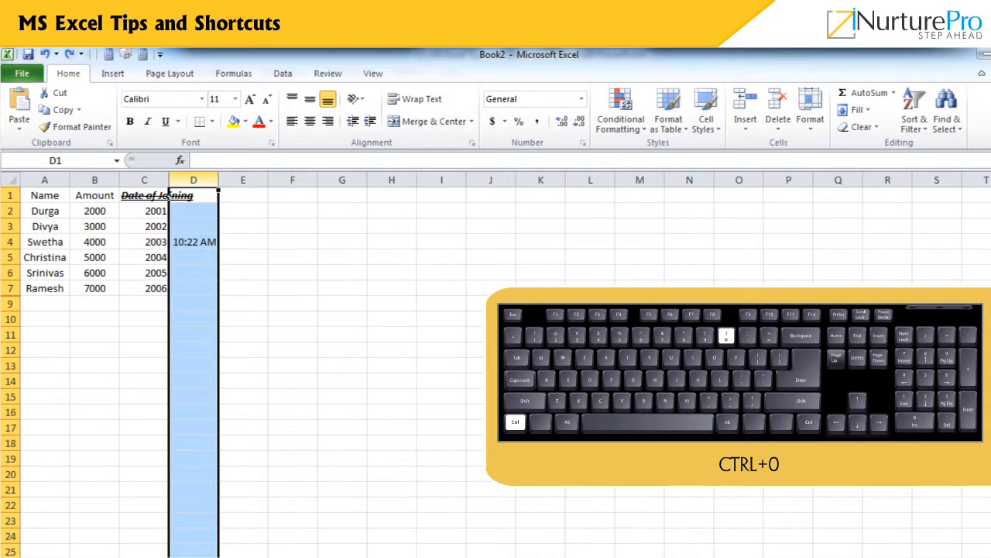
key("ctrl+0")
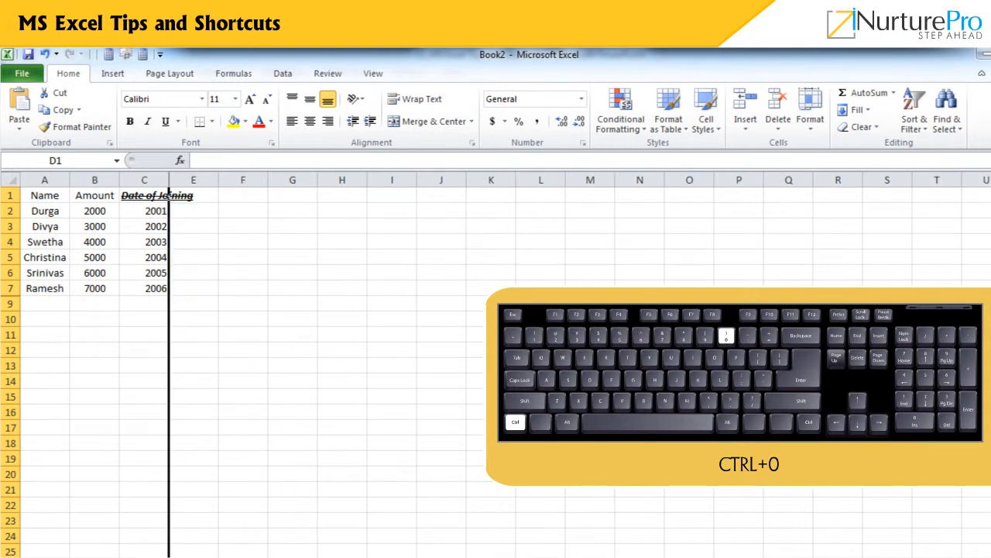
key("ctrl+p")
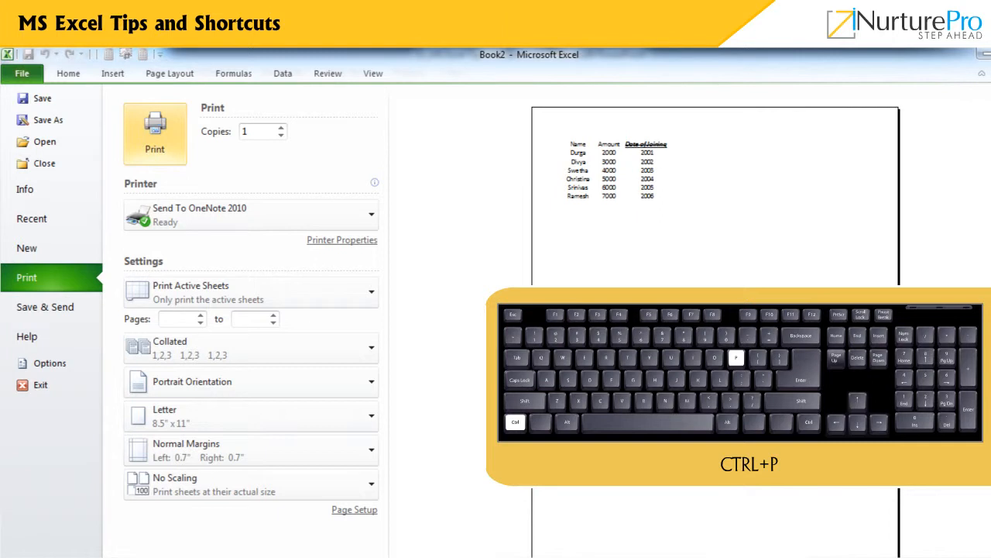
Tour Ctrl+T table creation, new workbook, Go To, Find and Help shortcuts.
key("Escape")
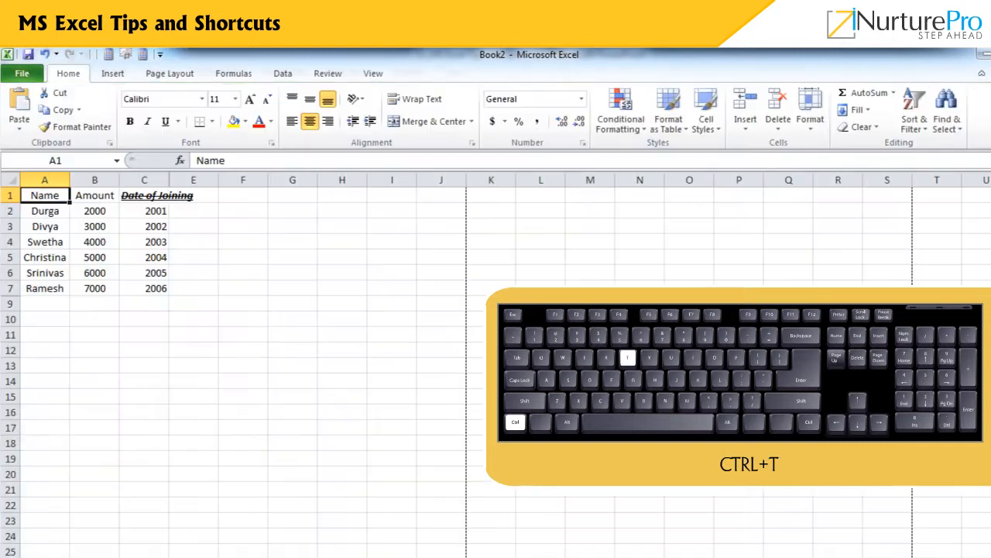
key("ctrl+t")
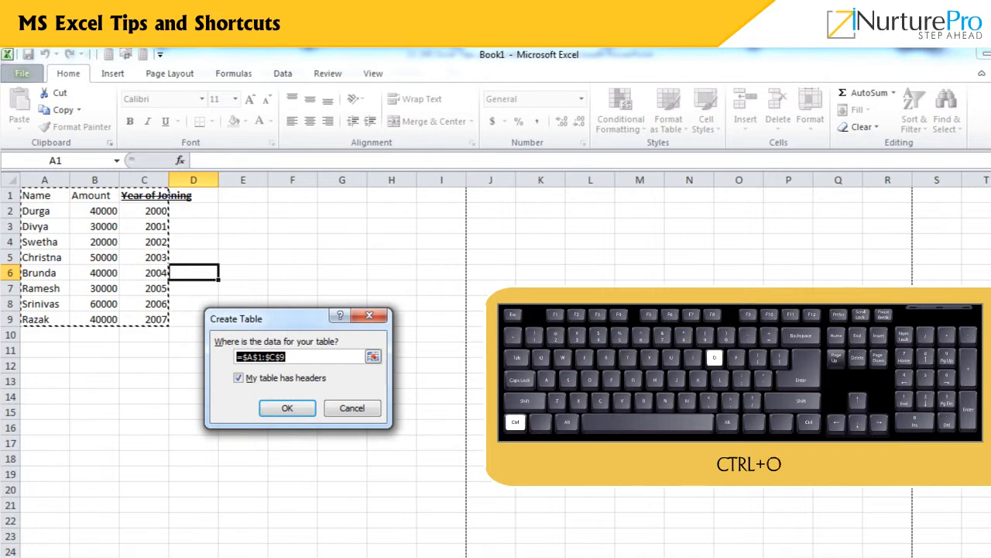
key("ctrl+o")
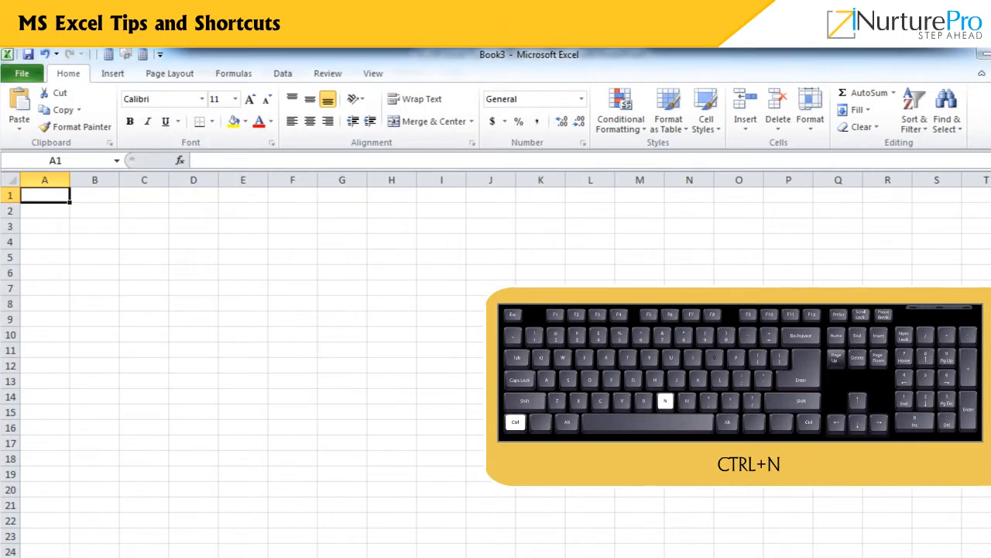
key("ctrl+g")
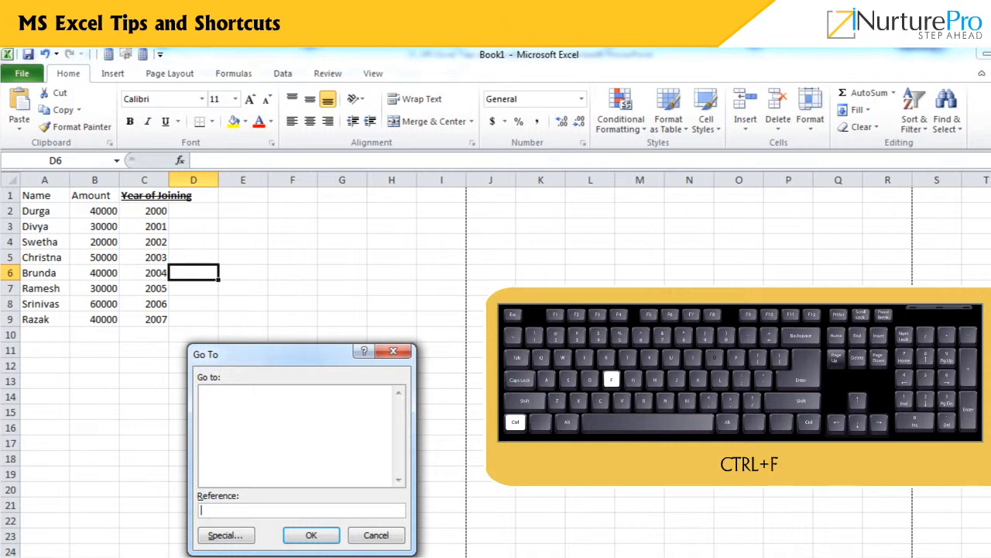
key("ctrl+f")
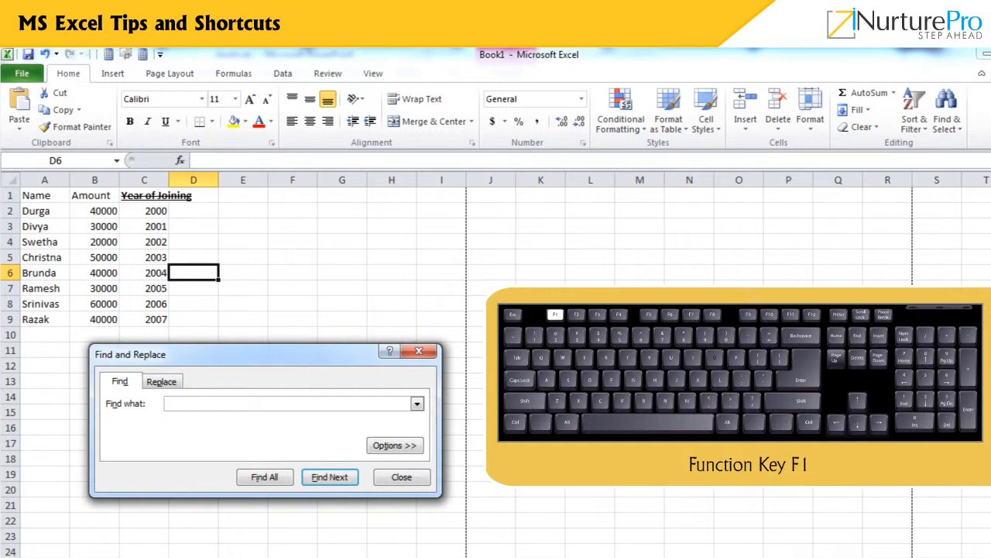
key("f1")
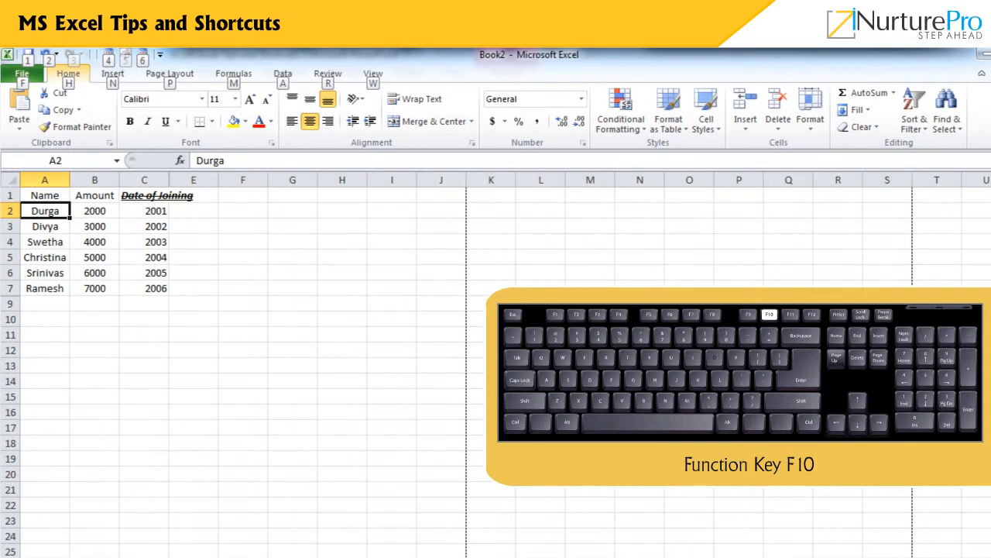
Chart the table on its own sheet with F11 and bring up Save As with F12.
key("f11")
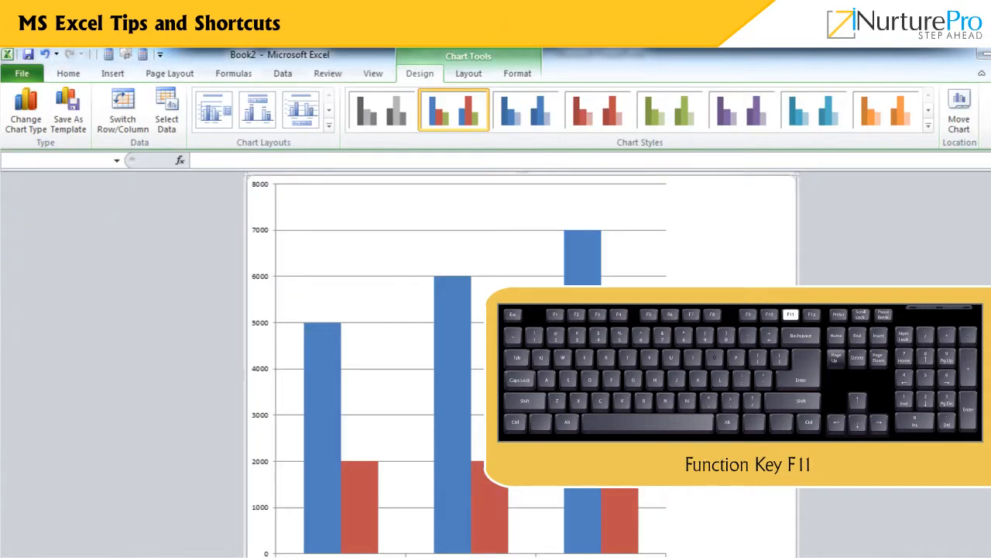
key("F12")
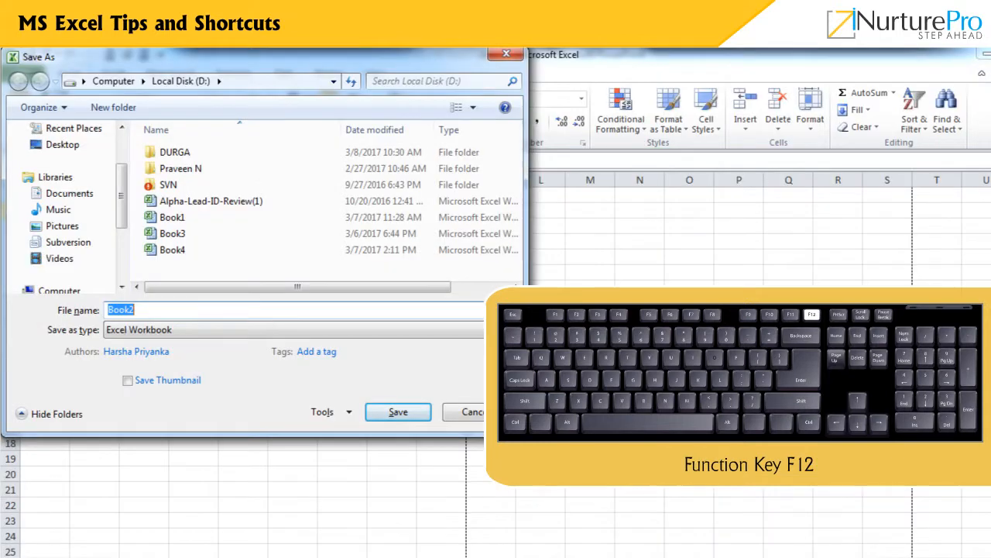